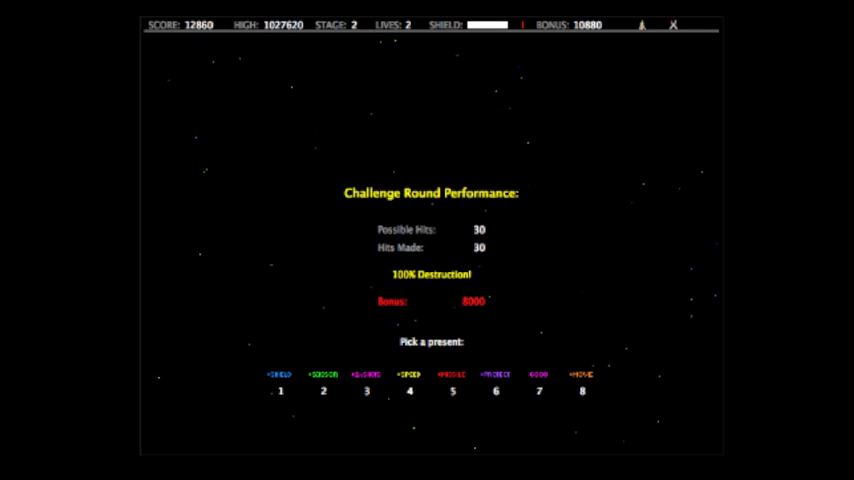
Claim present 4, the faster-shots reward, after the perfect challenge round and continue.
left_click(410, 384)
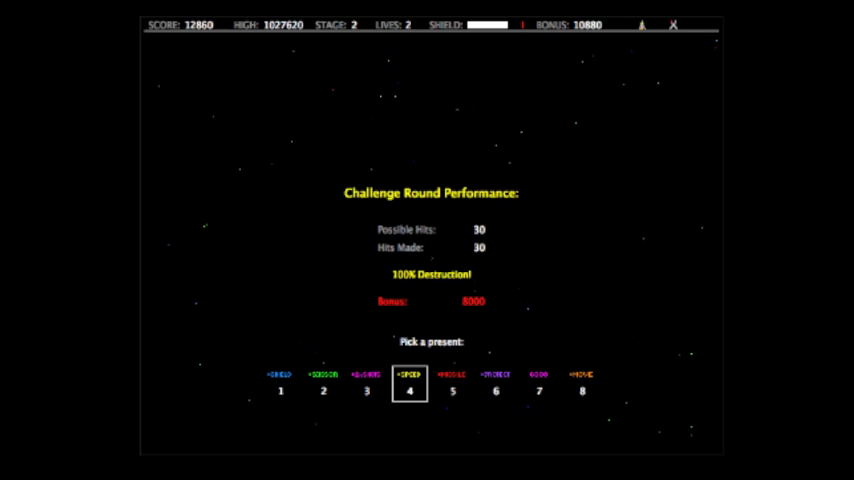
left_click(410, 382)
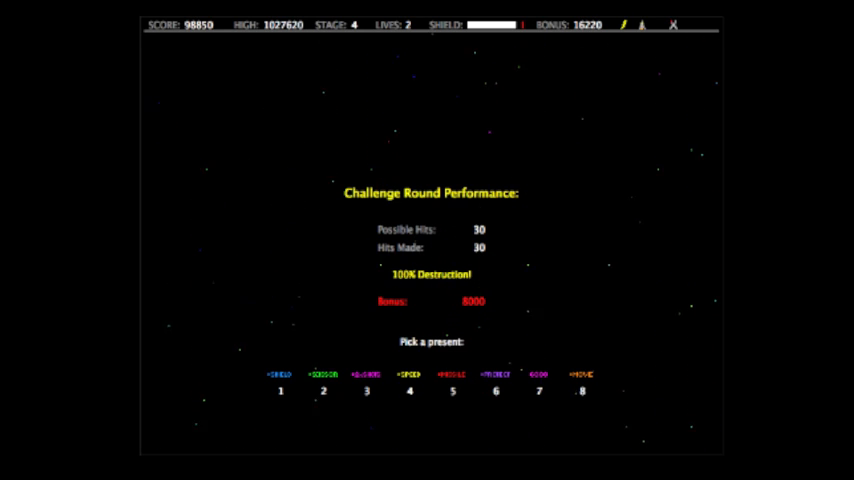
Pick present 4 again for faster shots after the stage 4 perfect 30-of-30 round.
left_click(410, 388)
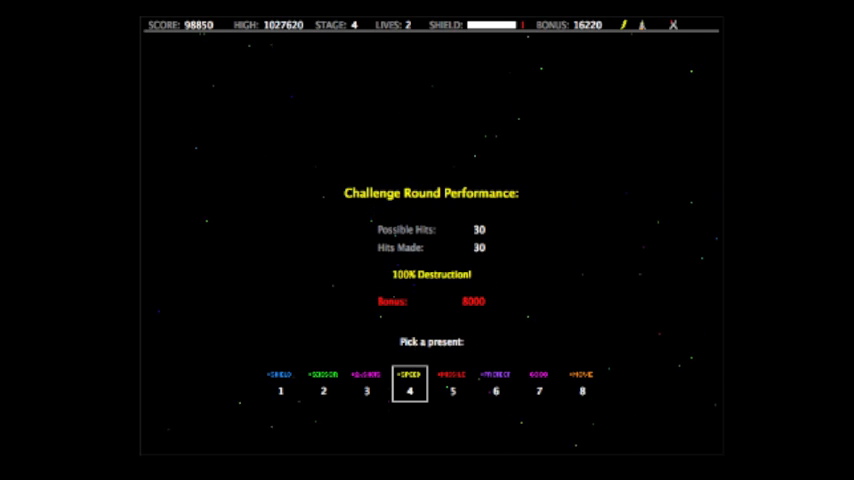